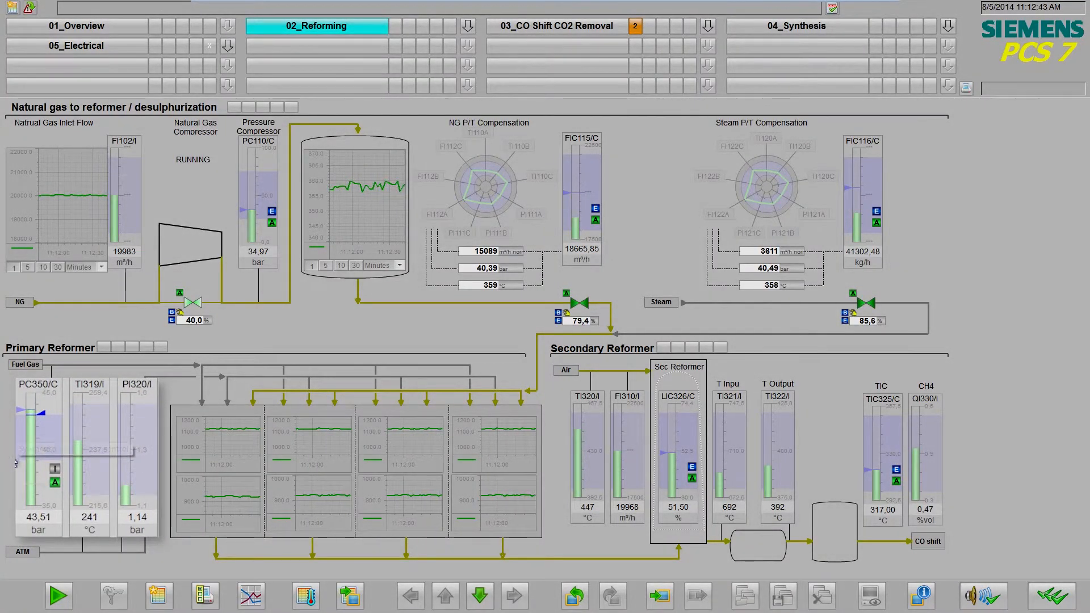
{"action": "mouse_move", "coordinate": [64, 422]}
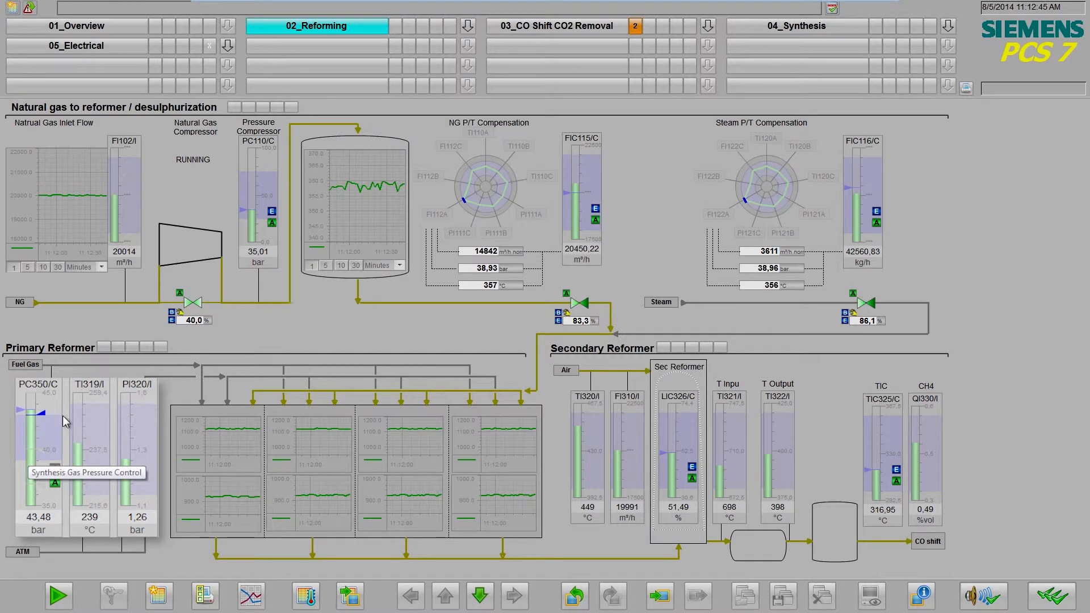